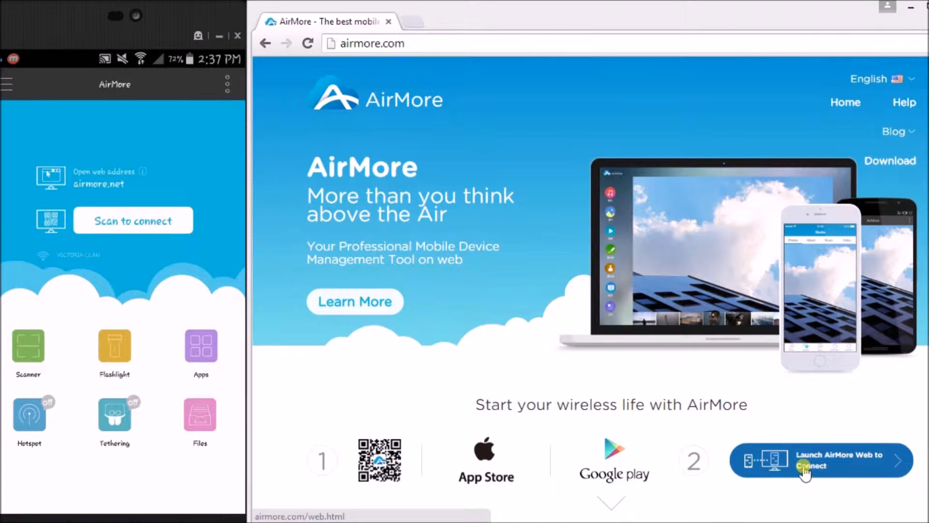
Launch AirMore Web, scan its QR code from the phone, and accept the connection.
left_click(805, 467)
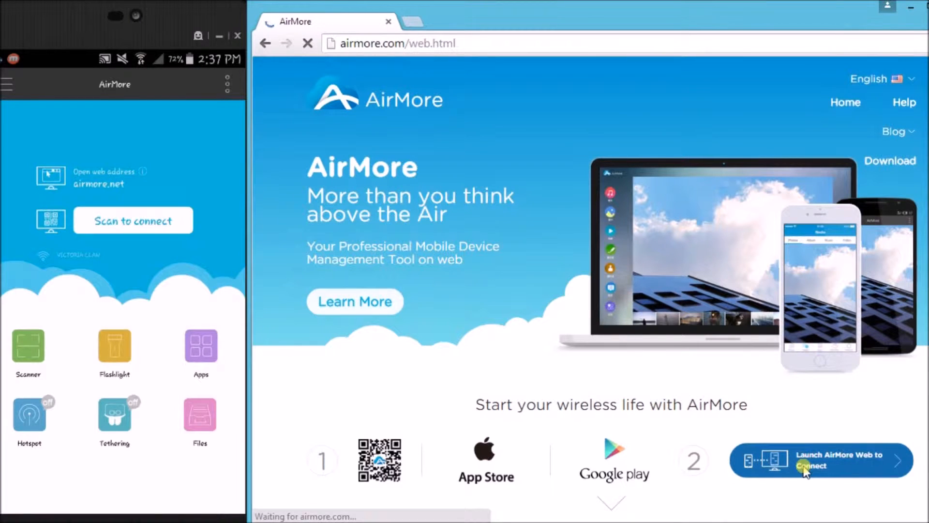
left_click(804, 467)
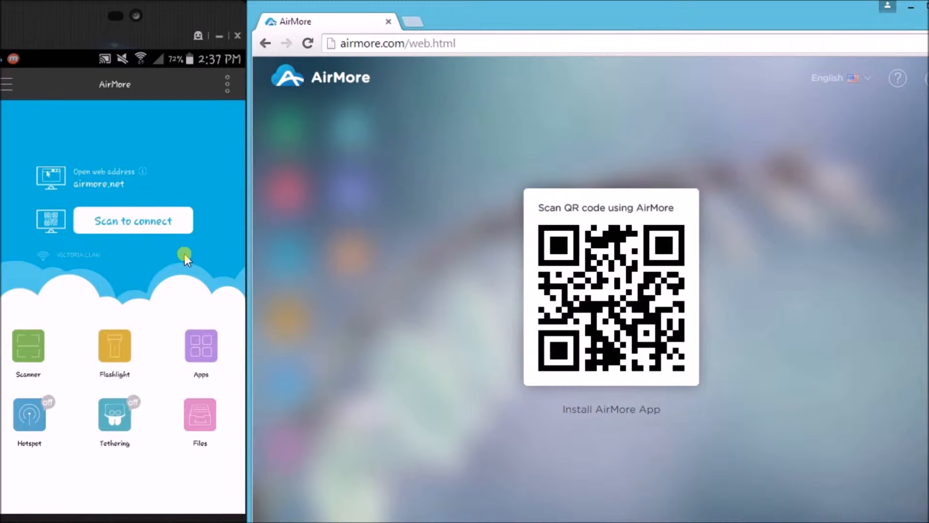
left_click(133, 220)
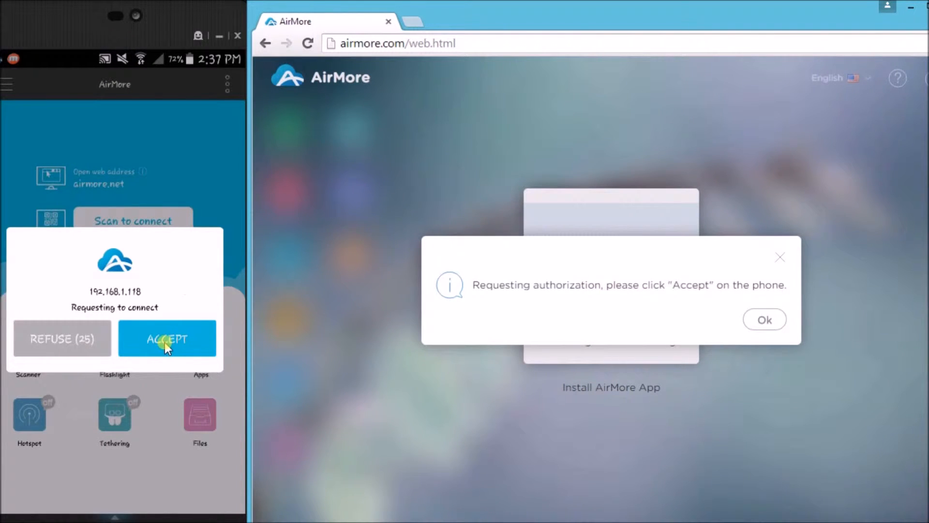
left_click(167, 338)
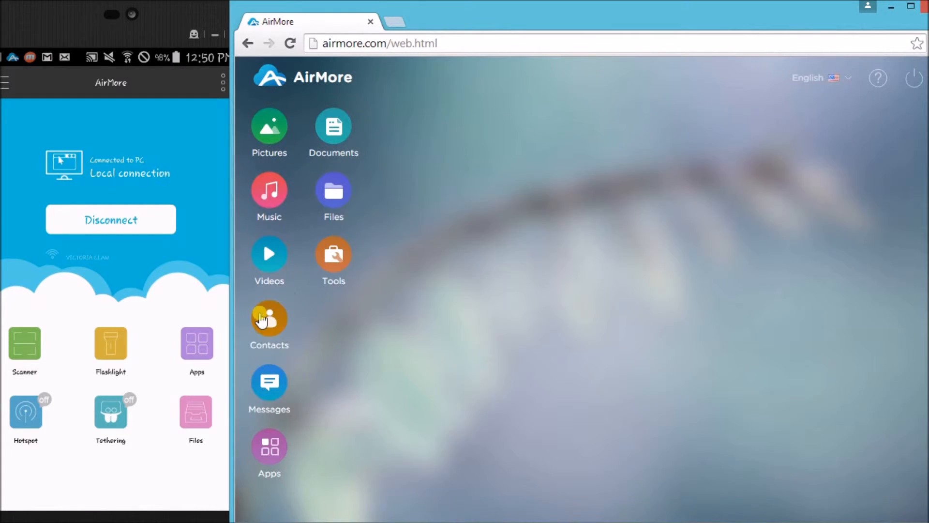
left_click(269, 318)
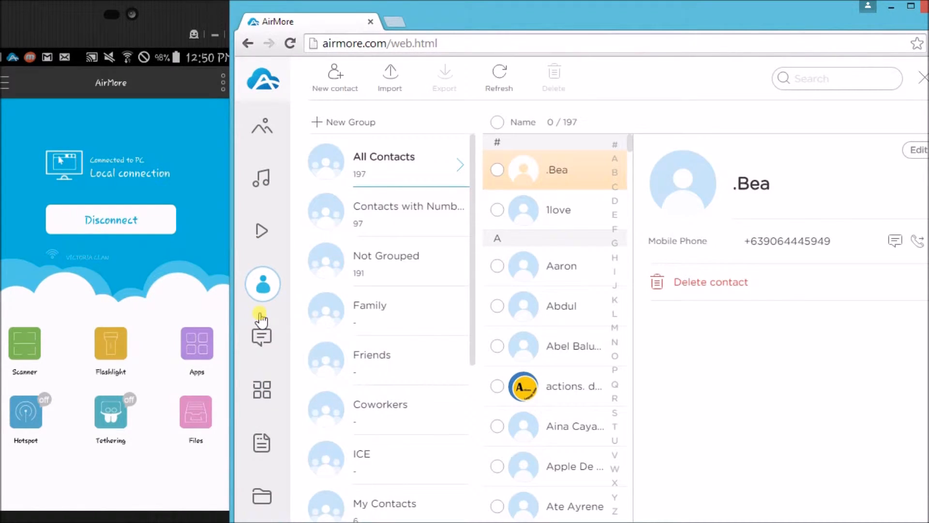
left_click(334, 78)
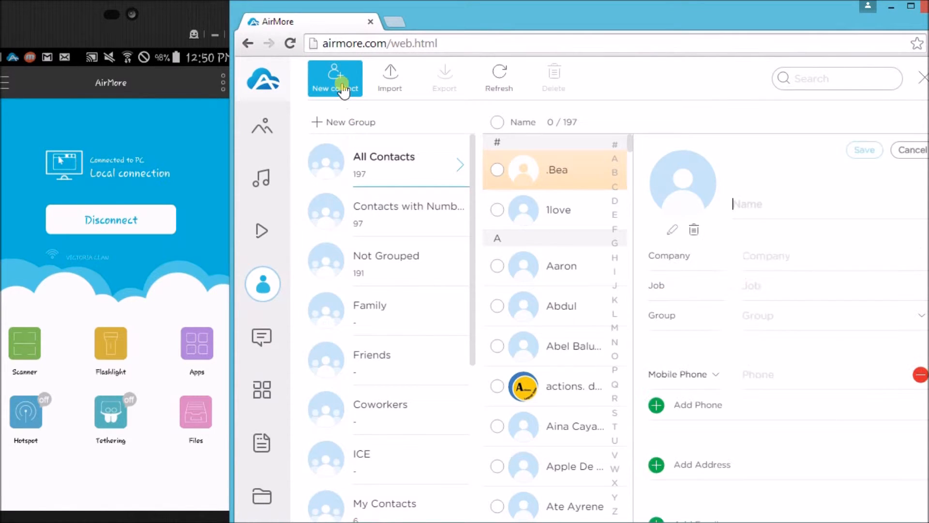
type("b")
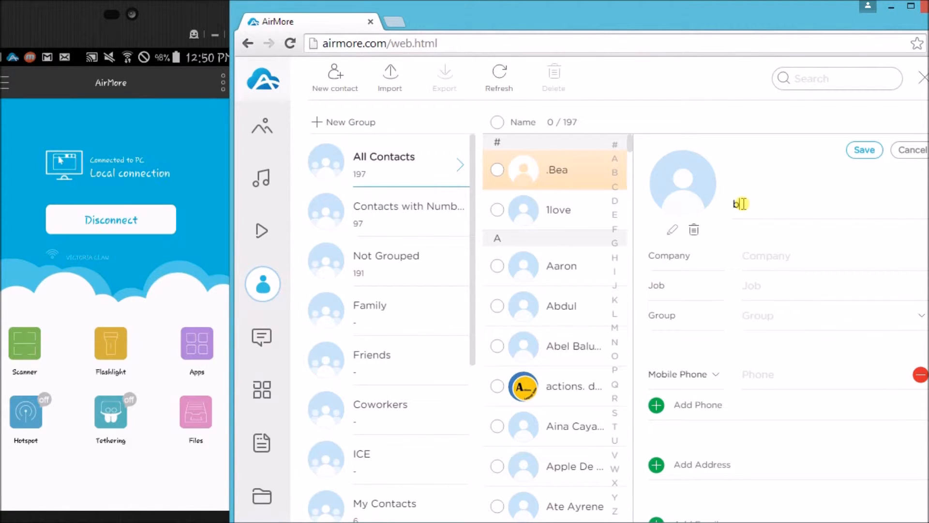
type("oi")
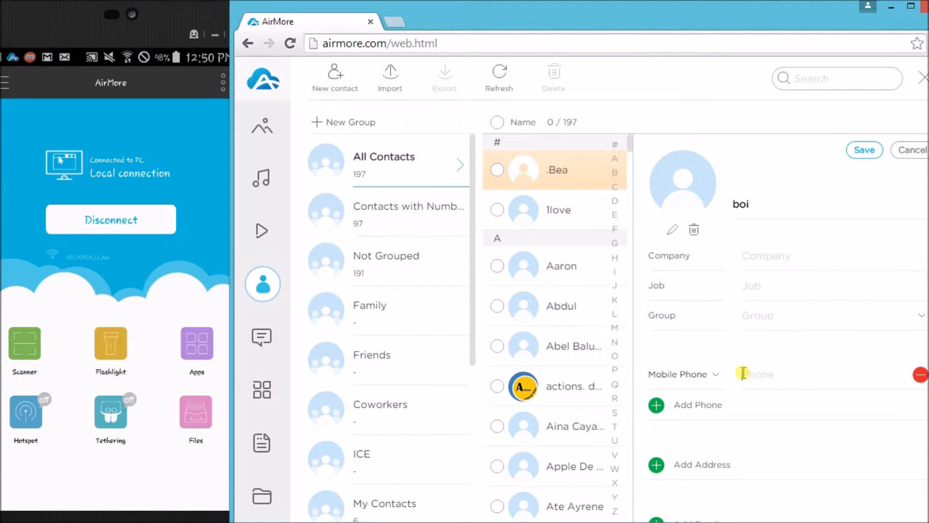
type("591")
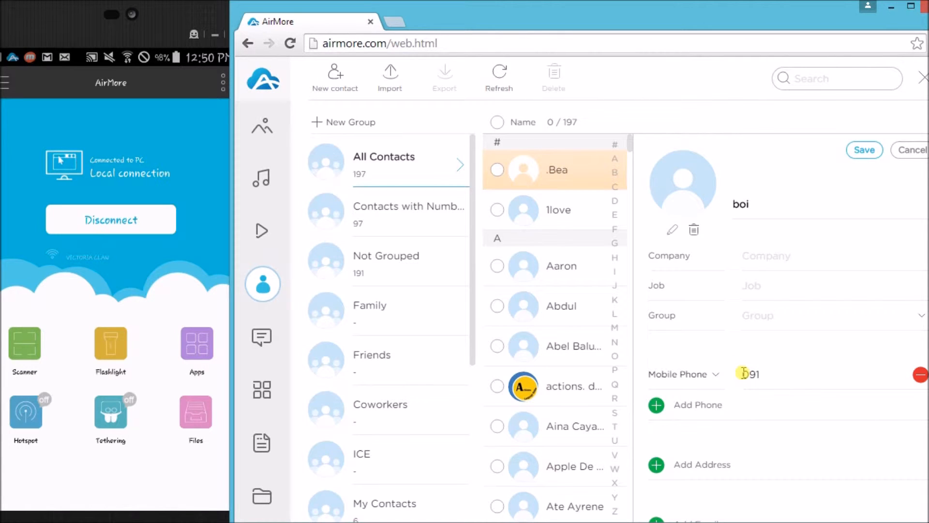
type("71234567")
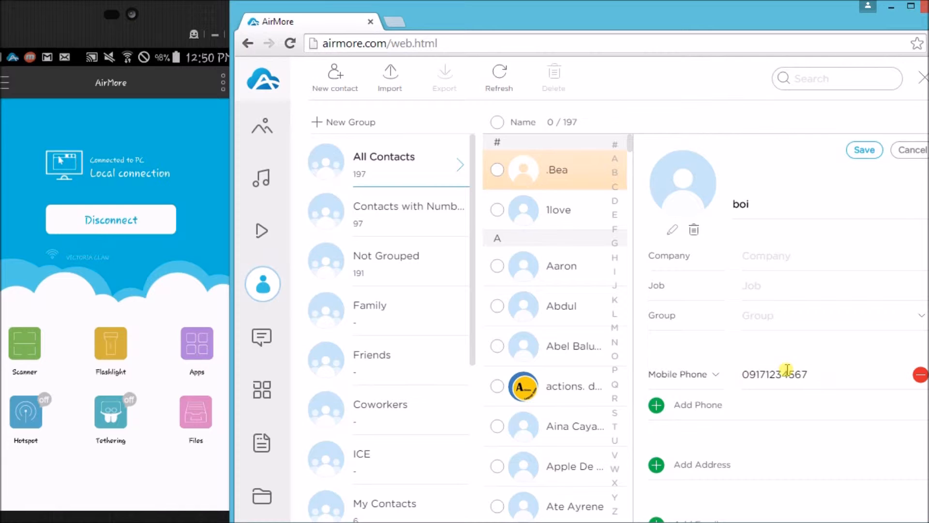
left_click(864, 150)
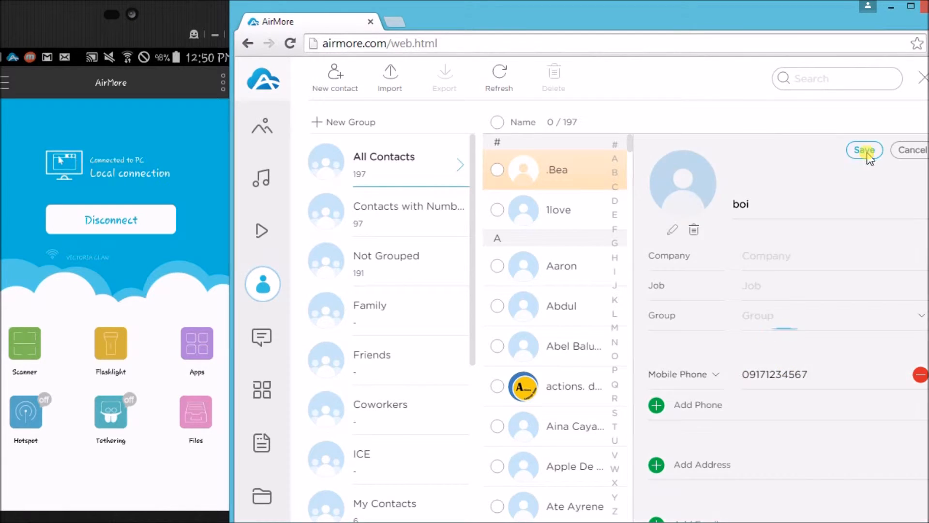
left_click(864, 150)
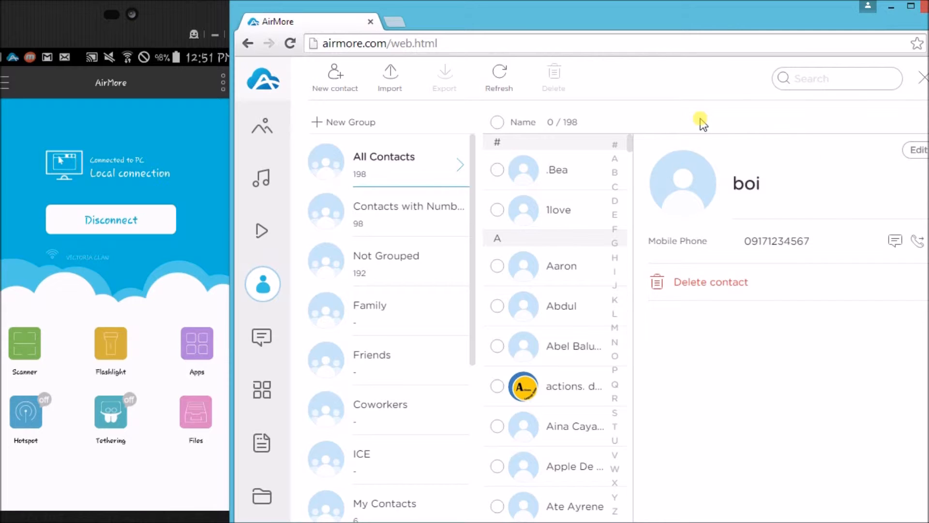
Select the .Bea contact and export it as a contacts XML file.
left_click(497, 169)
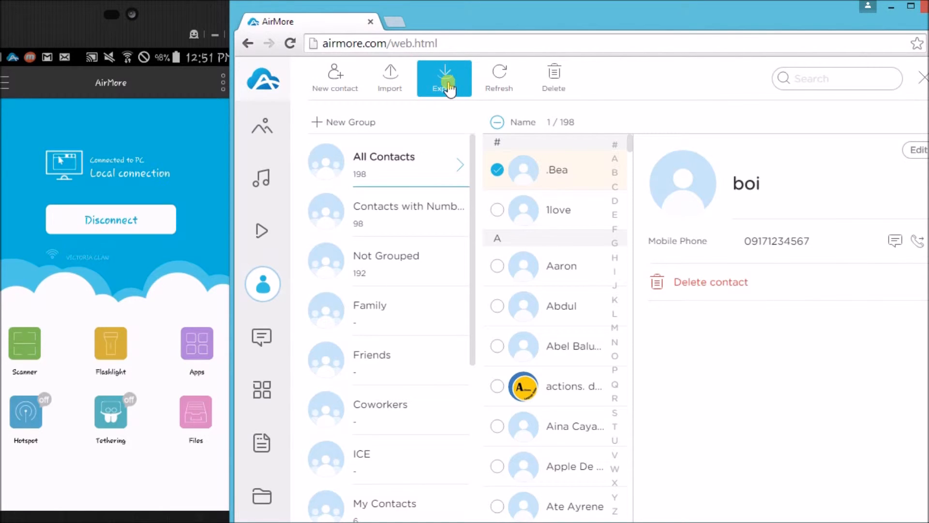
left_click(444, 78)
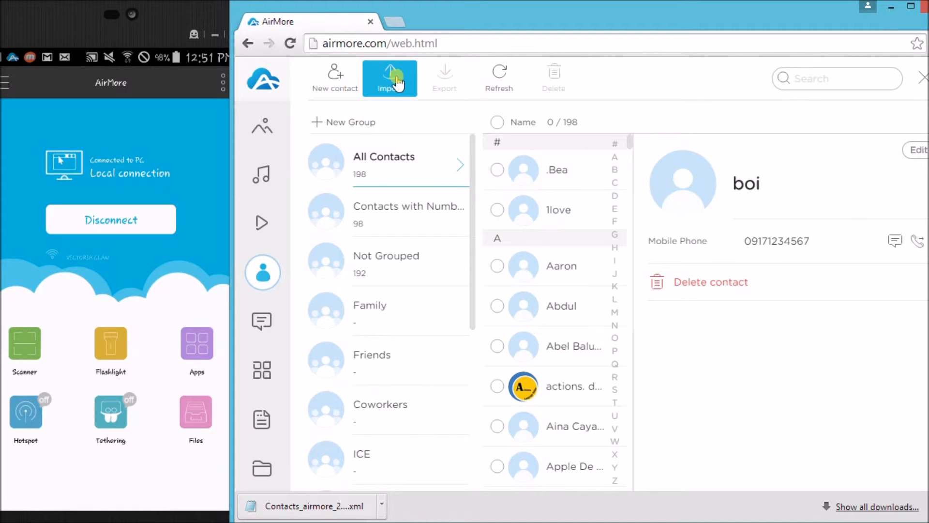
Import the Contacts_airmore XML file from the Desktop, adding a second .Bea contact.
left_click(390, 77)
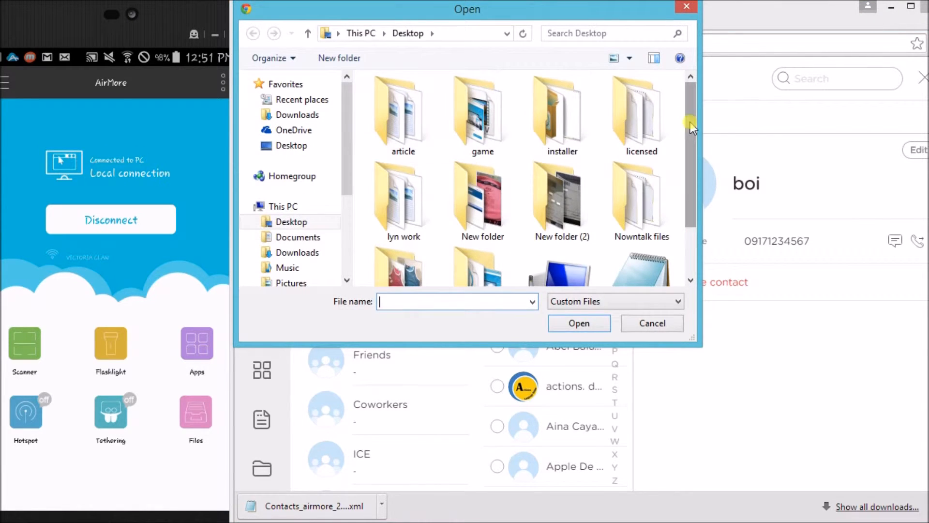
left_click(642, 226)
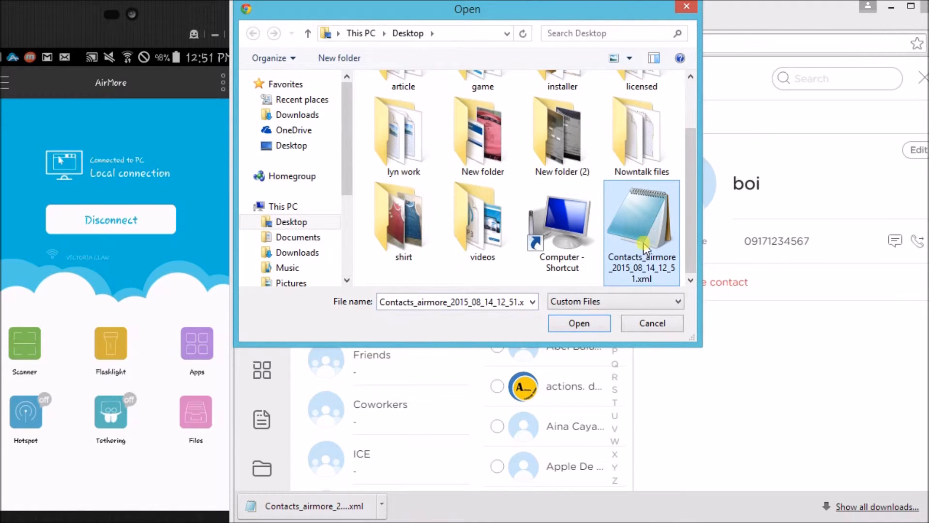
left_click(579, 323)
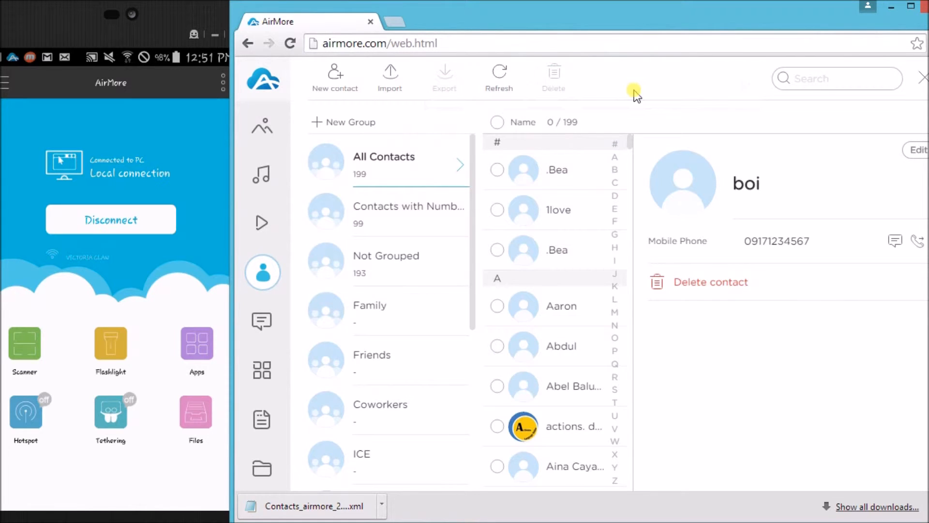
mouse_move(554, 266)
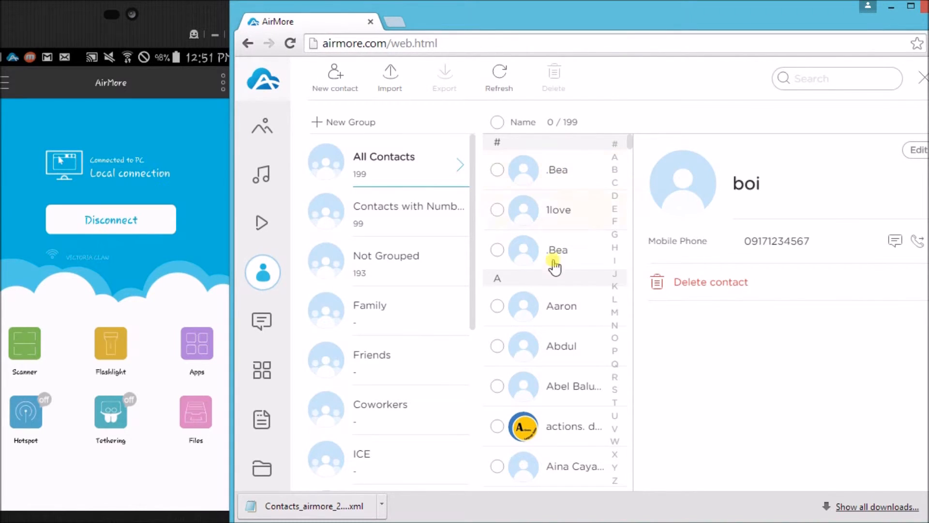
mouse_move(564, 264)
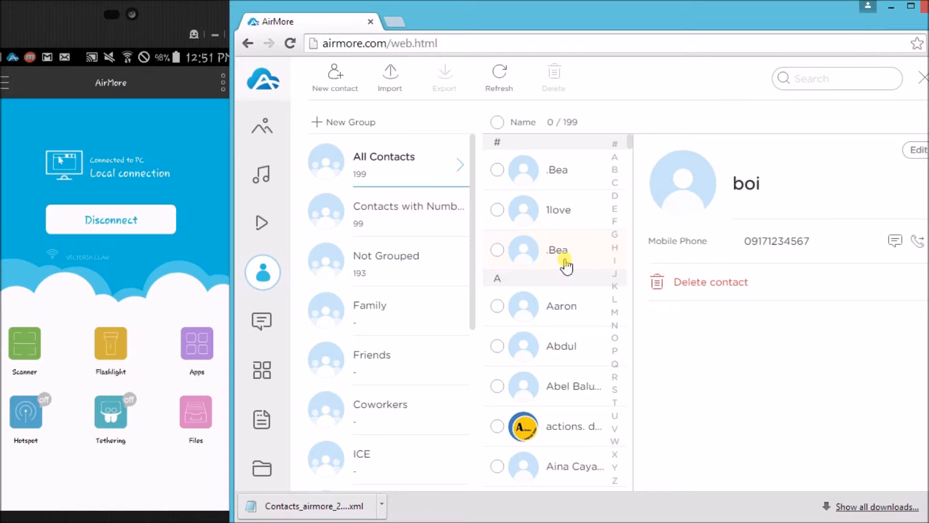
mouse_move(566, 272)
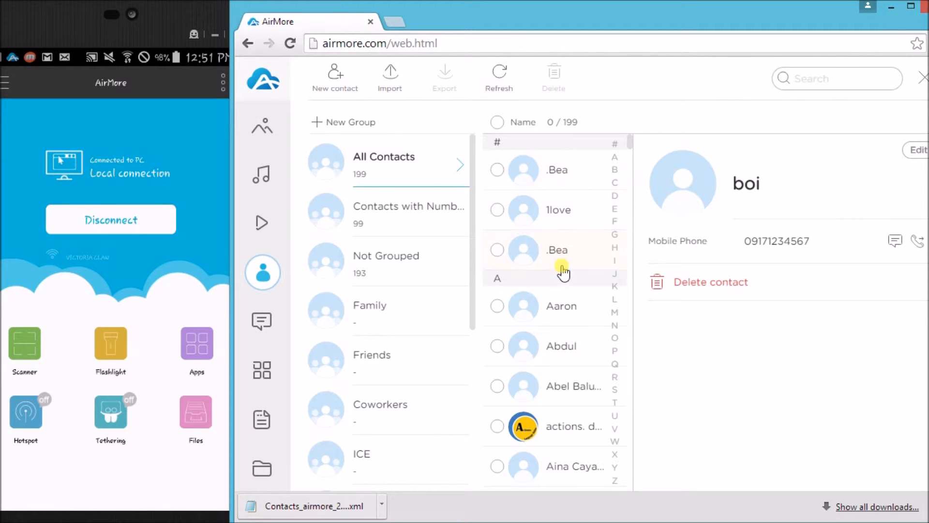
Select the duplicate .Bea contact and delete it, confirming with Yes.
left_click(496, 249)
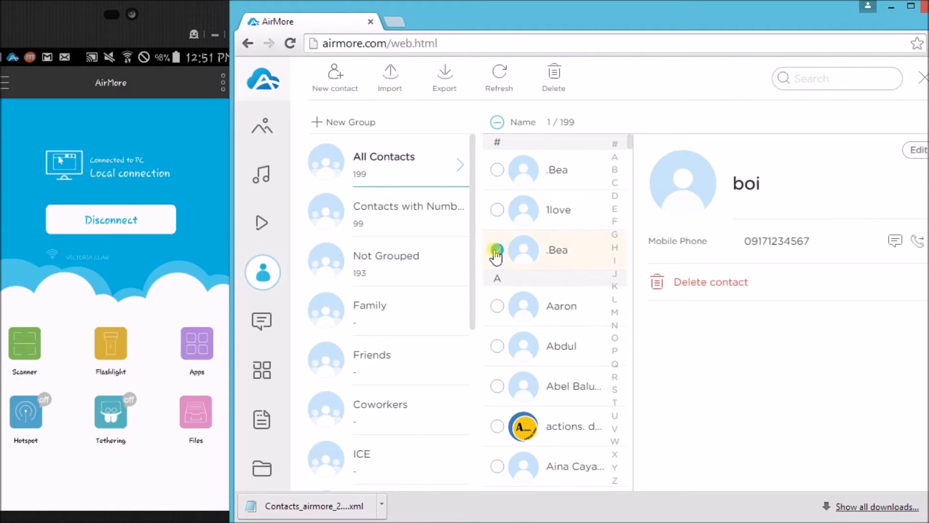
left_click(497, 250)
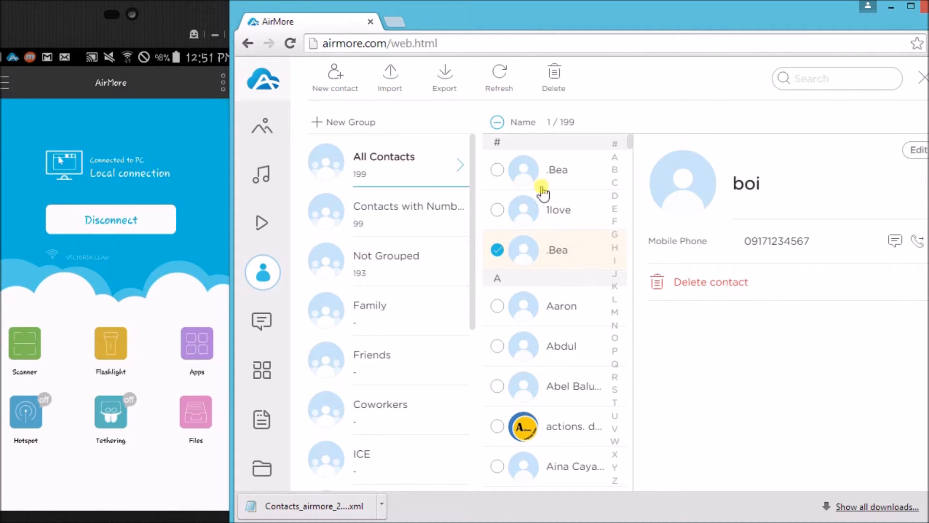
left_click(711, 281)
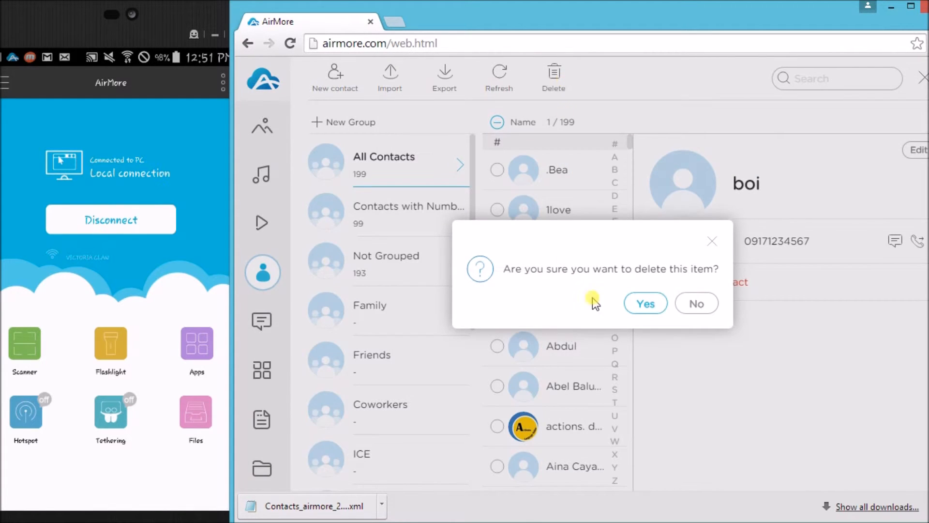
left_click(645, 303)
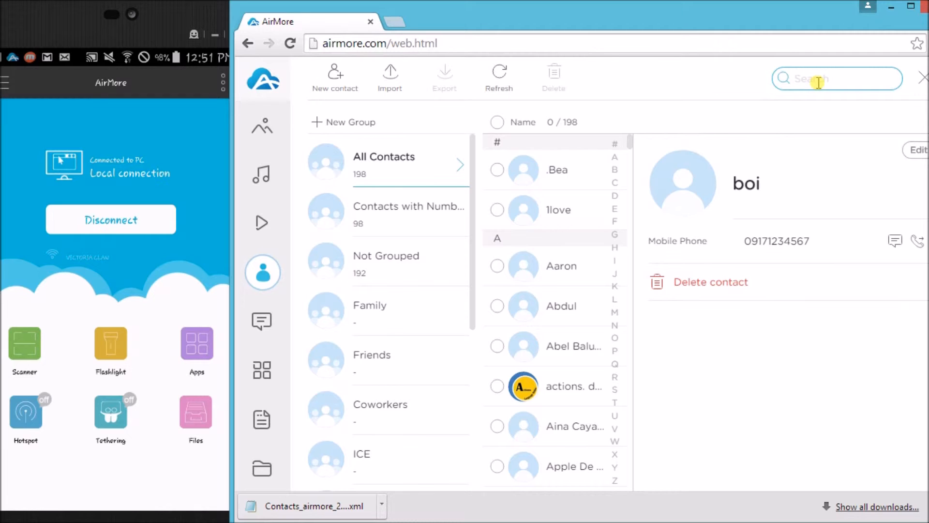
Search contacts for 'jim' and open the single matching result.
type("j")
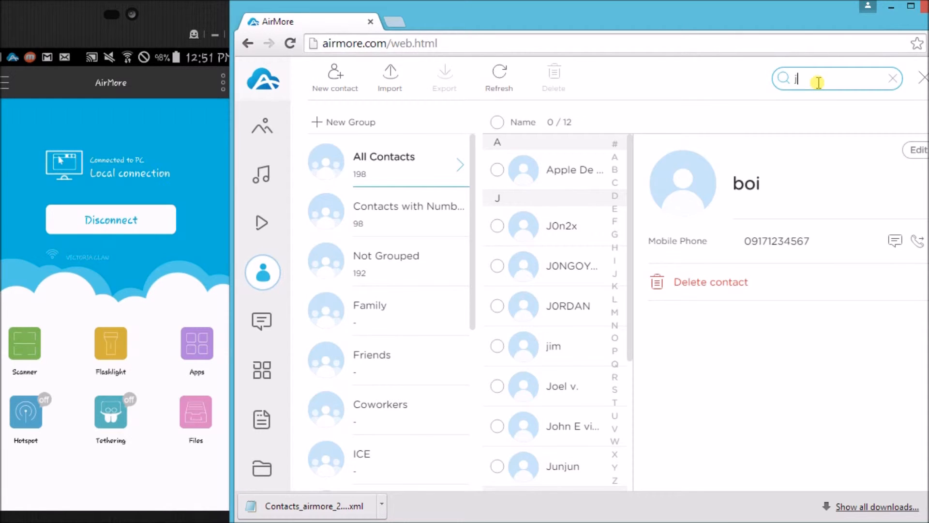
type("im")
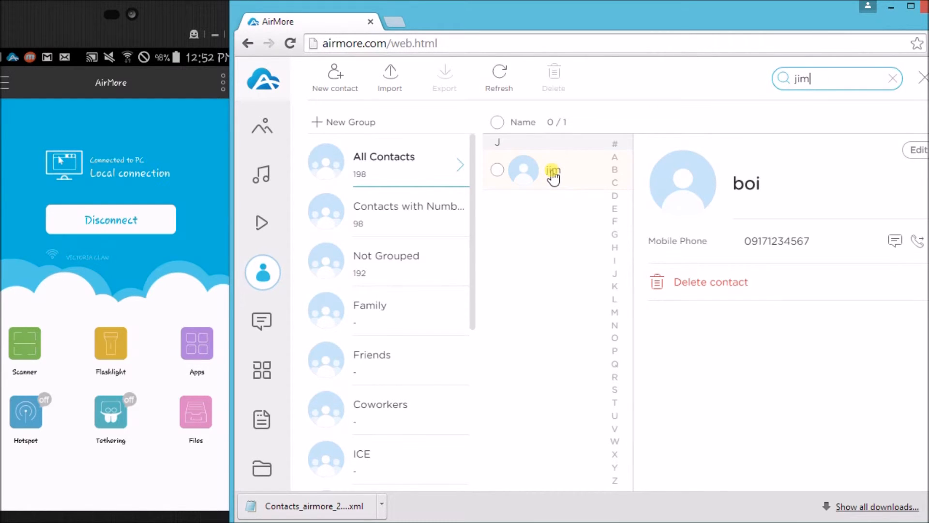
left_click(553, 171)
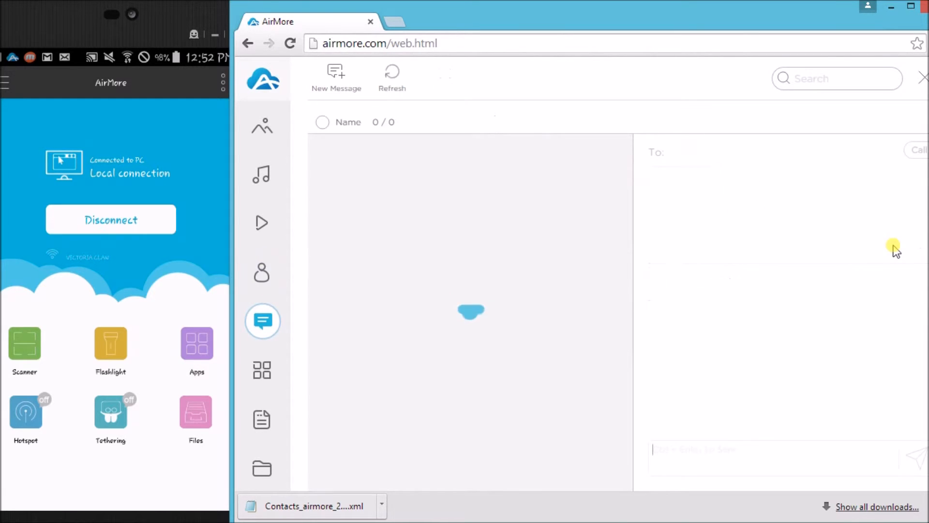
Start a new message to jim and draft the text 'yhi' without sending.
left_click(336, 76)
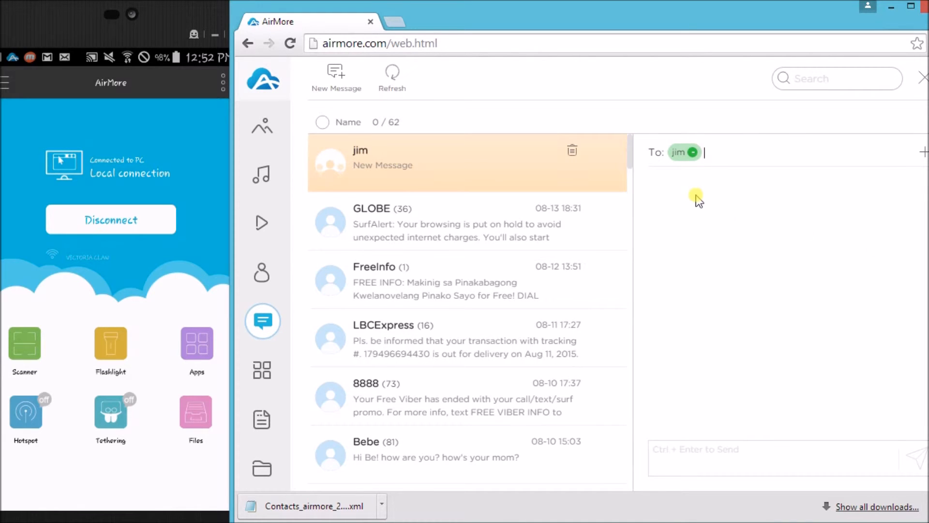
left_click(735, 459)
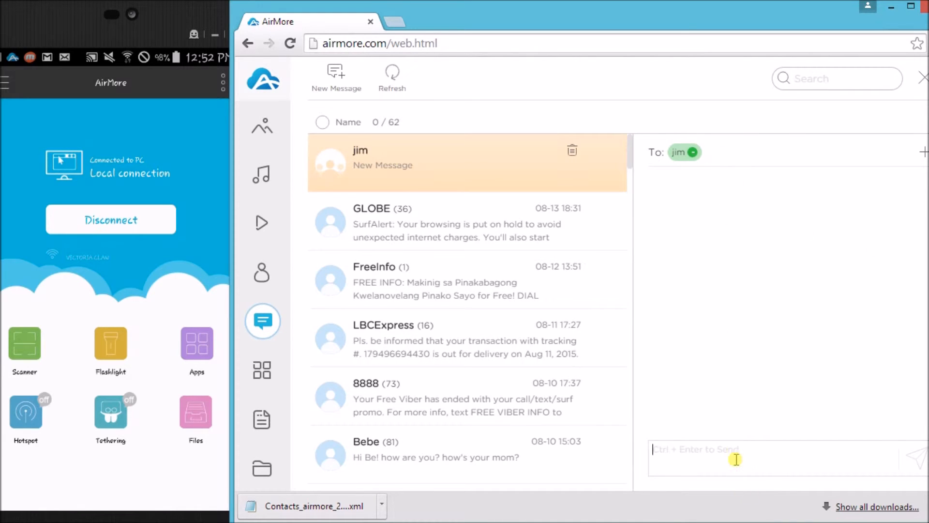
type("yh")
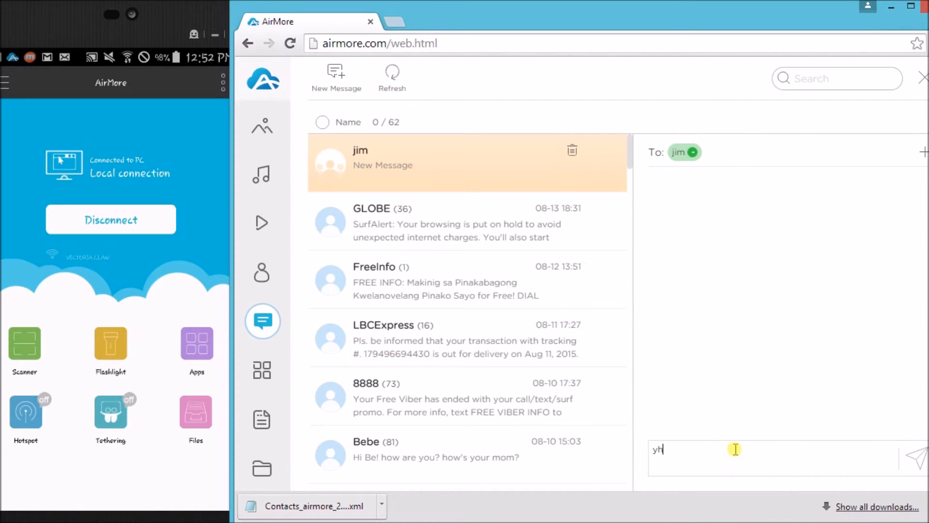
type("i..")
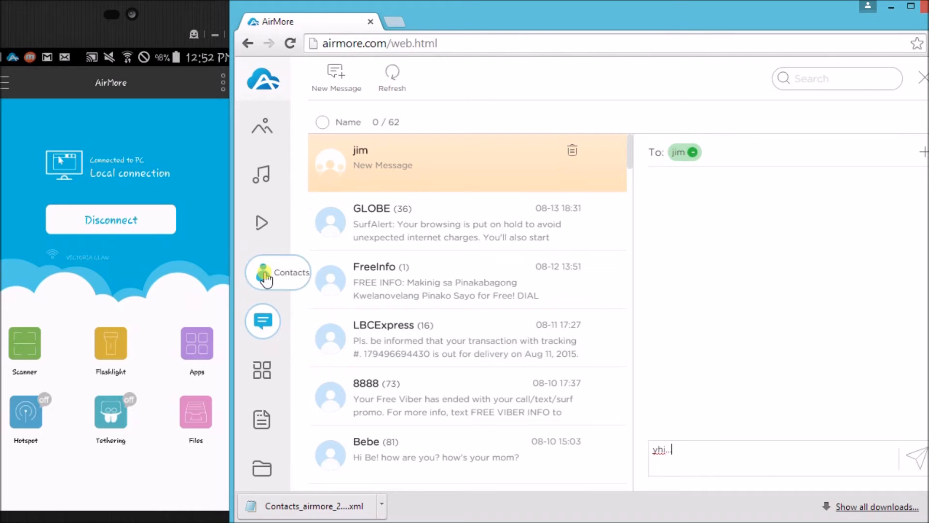
Call jim's mobile number through the phone from Contacts, then hang up.
left_click(262, 273)
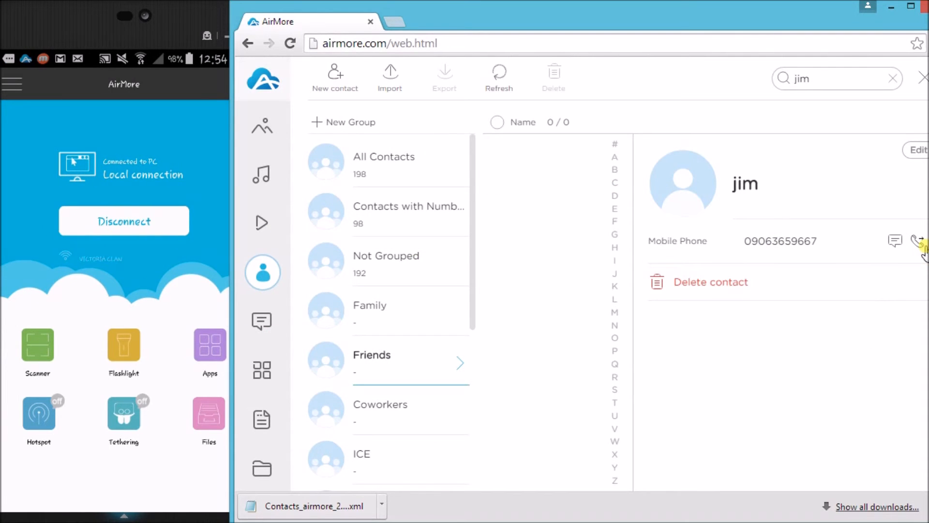
left_click(917, 241)
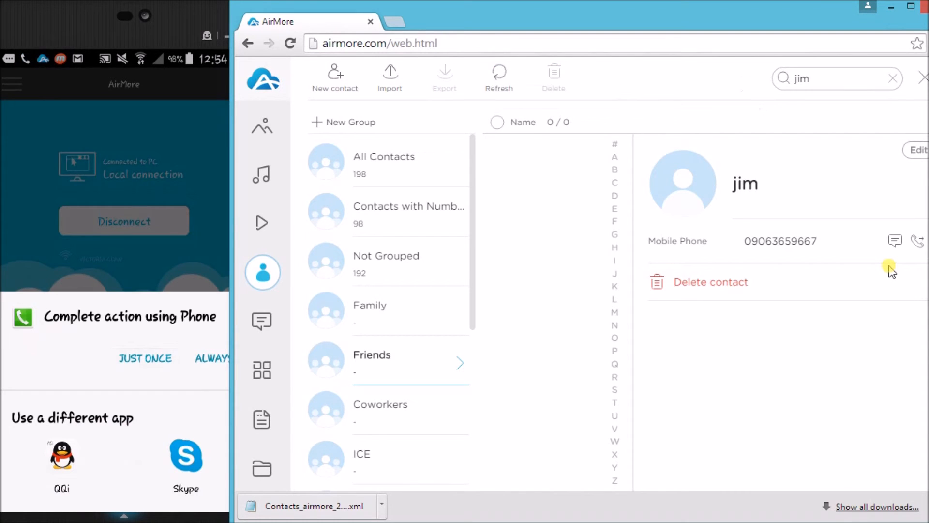
left_click(918, 241)
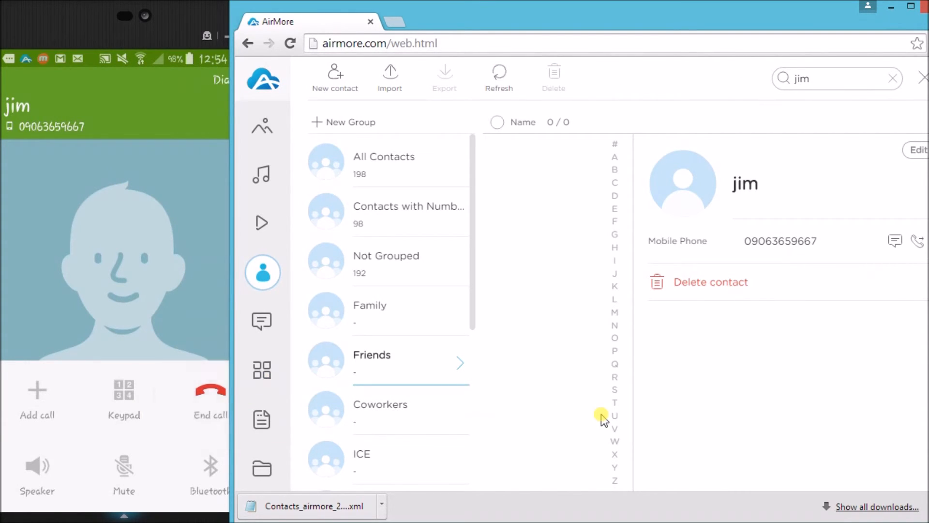
left_click(207, 391)
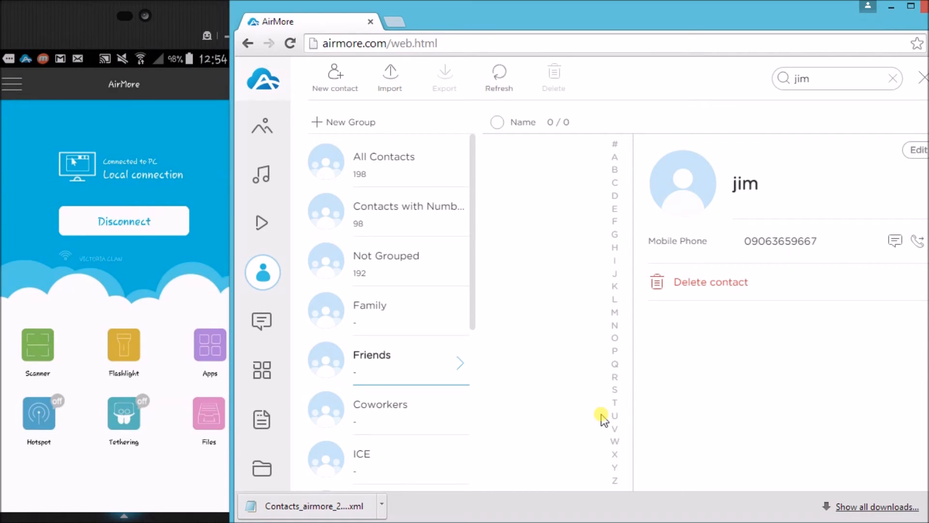
mouse_move(675, 383)
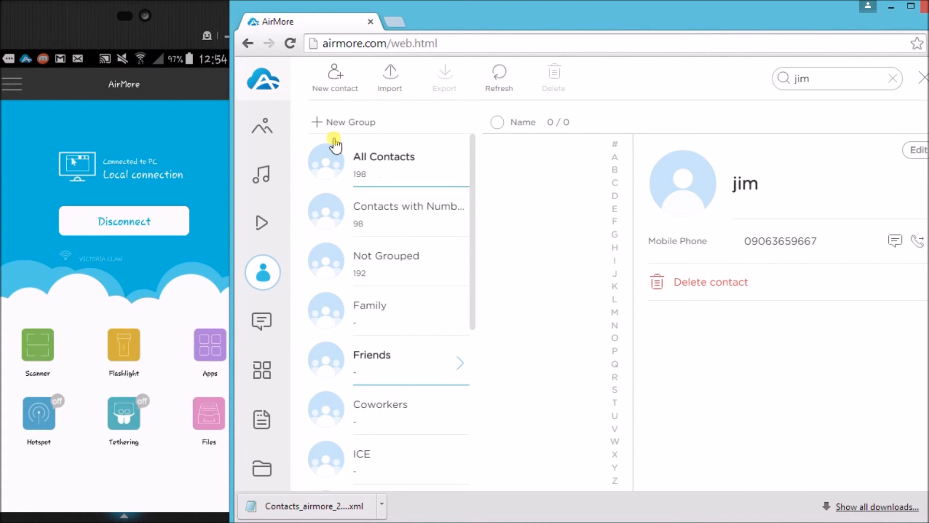
From the home dashboard, use the power icon to disconnect the phone and confirm.
left_click(269, 81)
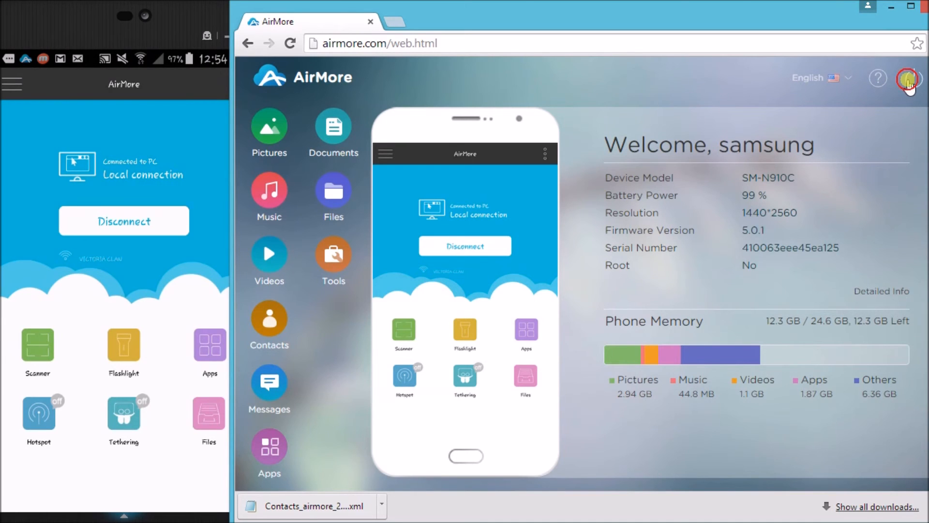
left_click(907, 79)
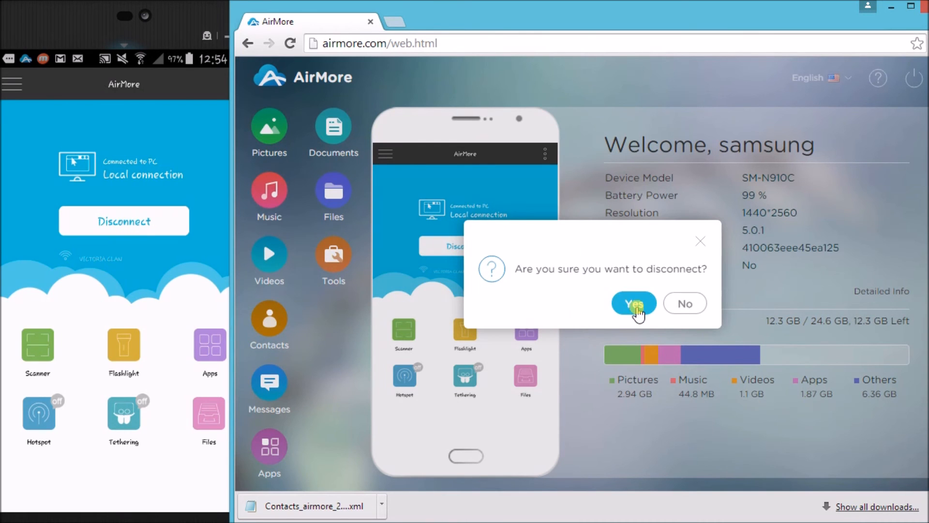
left_click(634, 303)
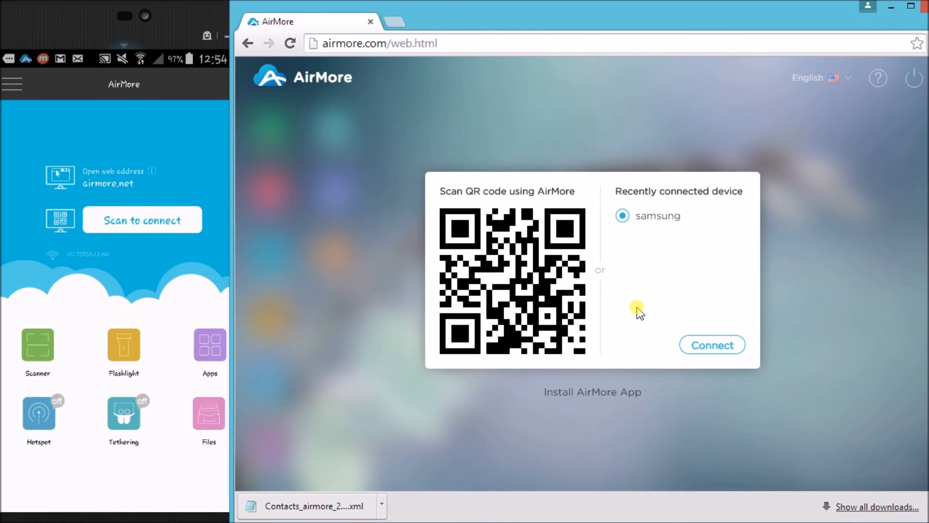